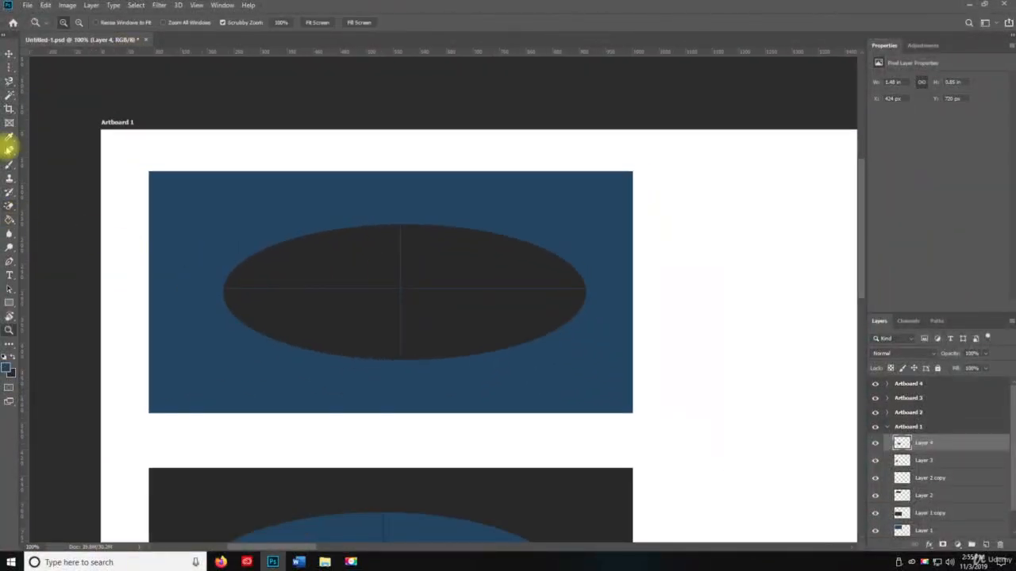
pyautogui.moveTo(9, 109)
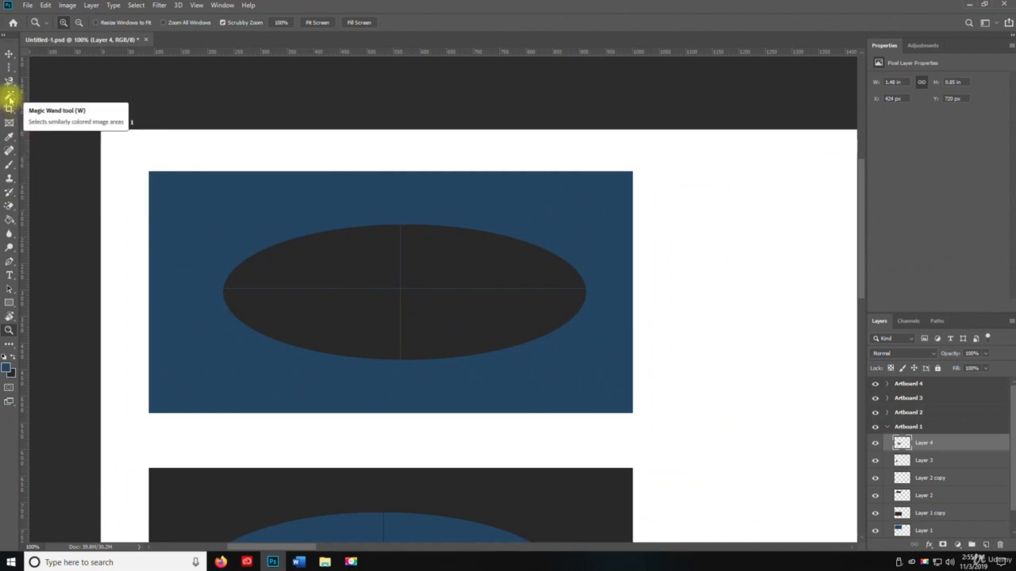
# Save the document and choose the Quick Selection tool (W) over the dark ellipse artboard.
pyautogui.click(10, 96)
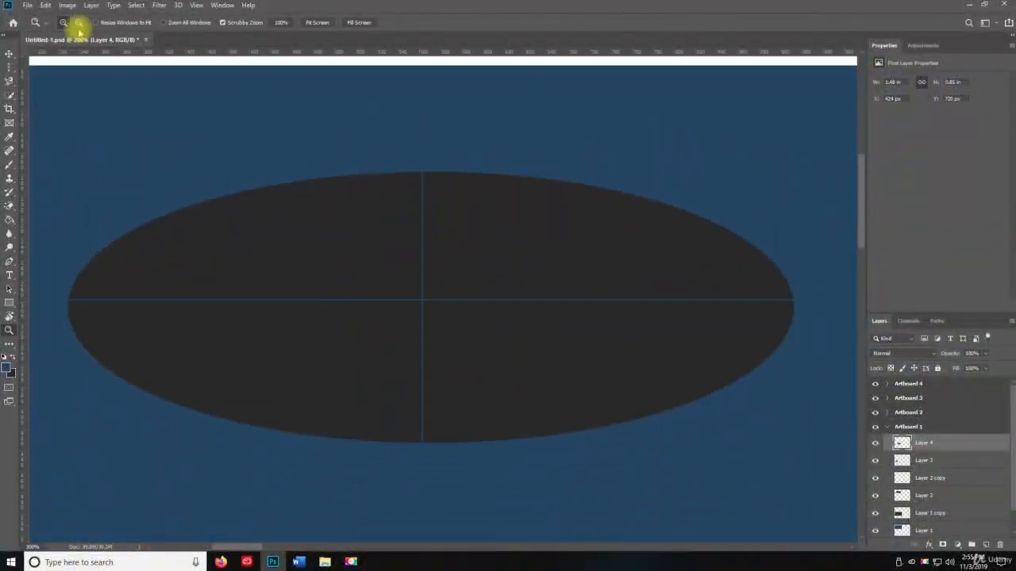
pyautogui.press('ctrl+s')
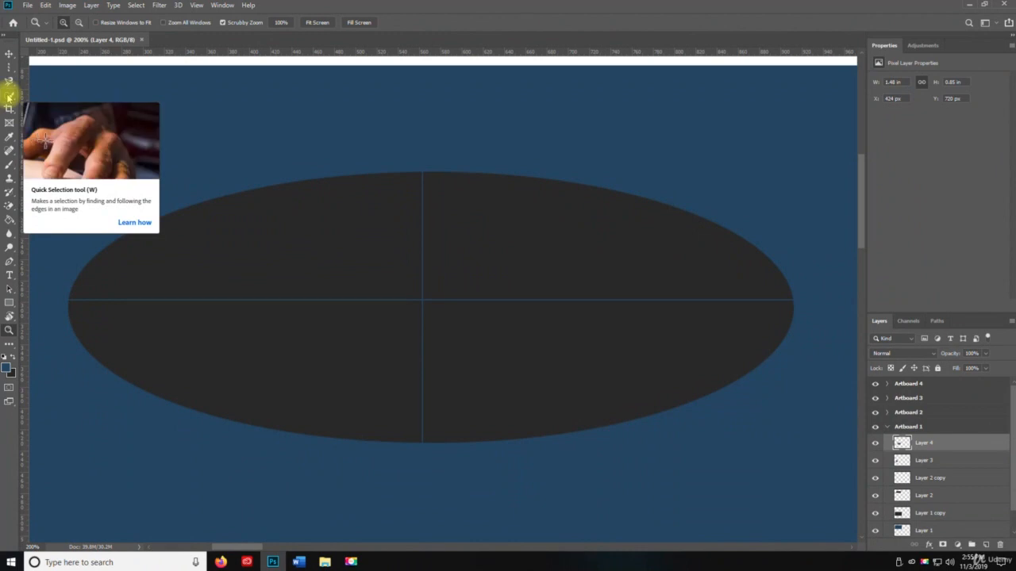
pyautogui.click(10, 83)
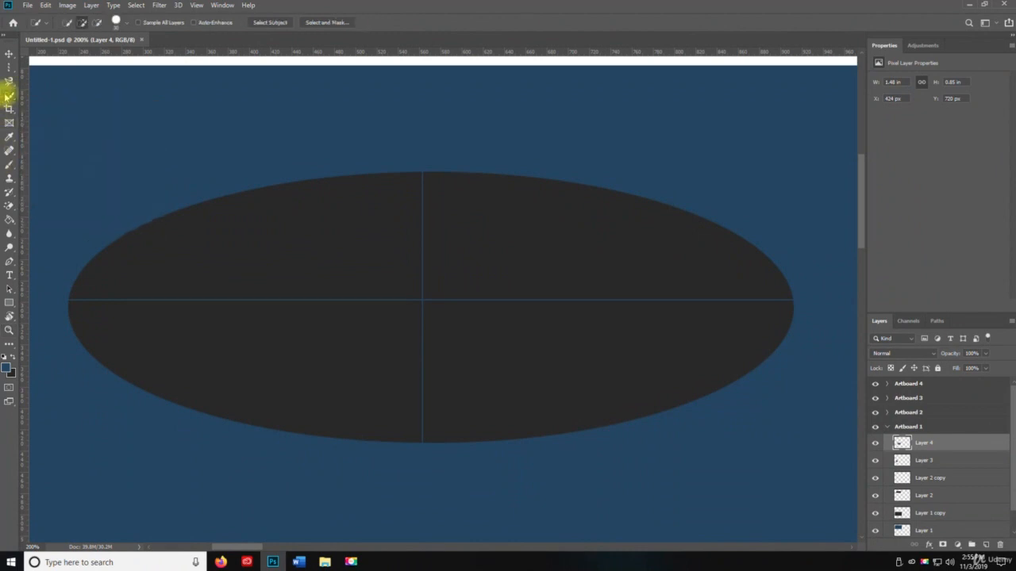
pyautogui.moveTo(10, 96)
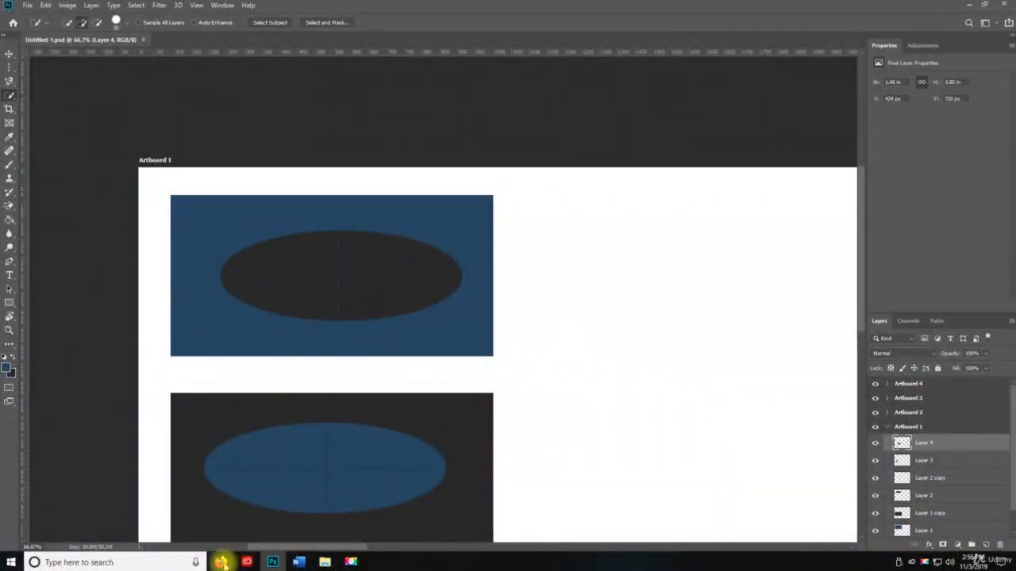
# Search Google in Firefox for kittens and show the image results.
pyautogui.click(222, 562)
pyautogui.write('goog')
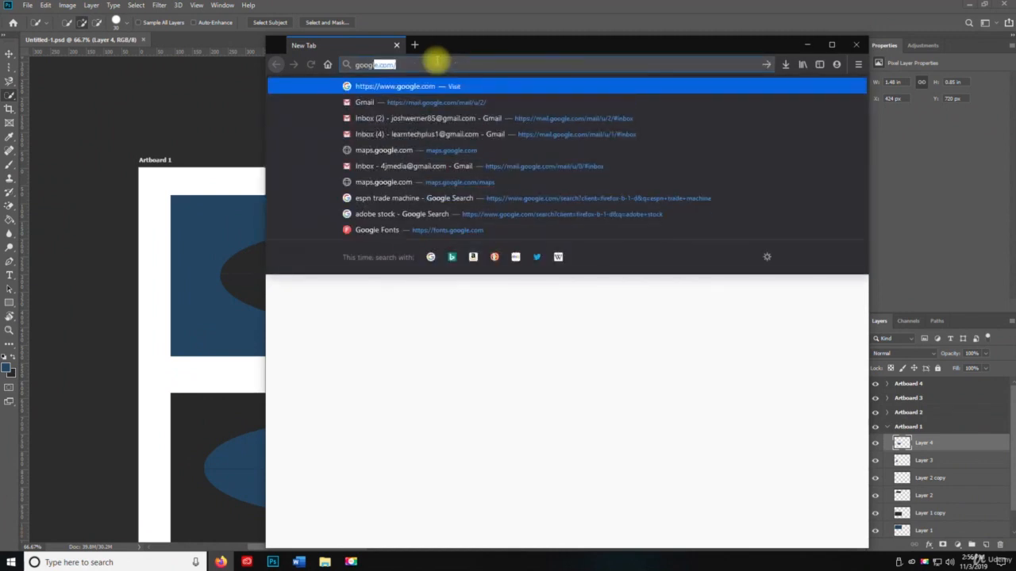
pyautogui.click(394, 86)
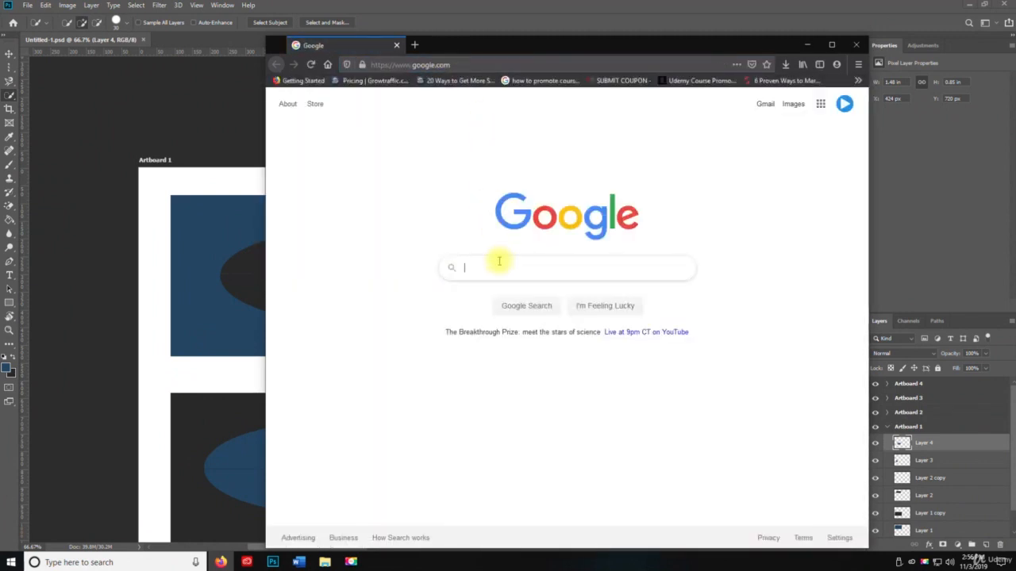
pyautogui.write('kittel')
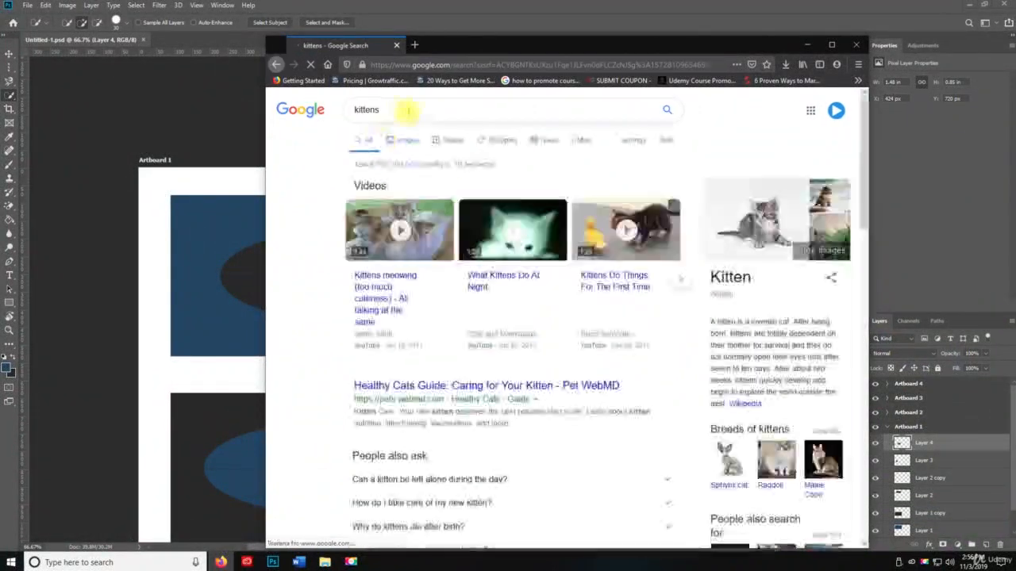
pyautogui.click(408, 140)
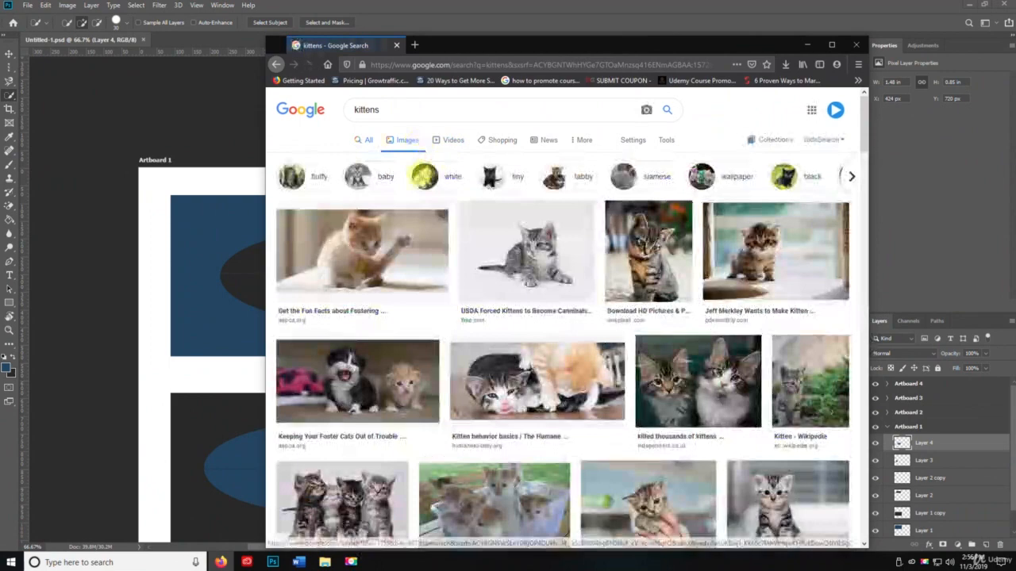
pyautogui.moveTo(527, 251)
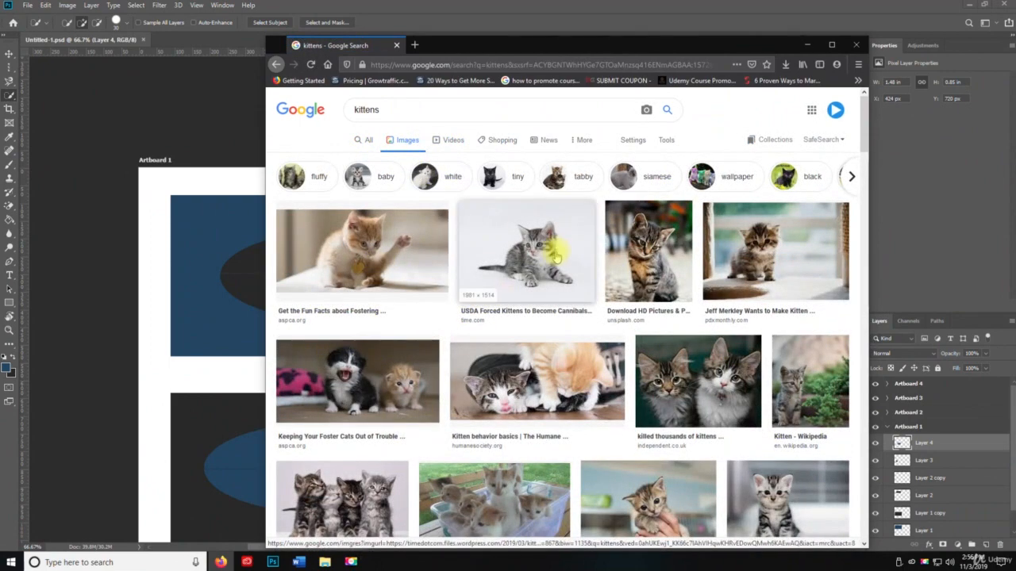
# Save the grey kitten photo from the TIME article to the computer.
pyautogui.click(527, 250)
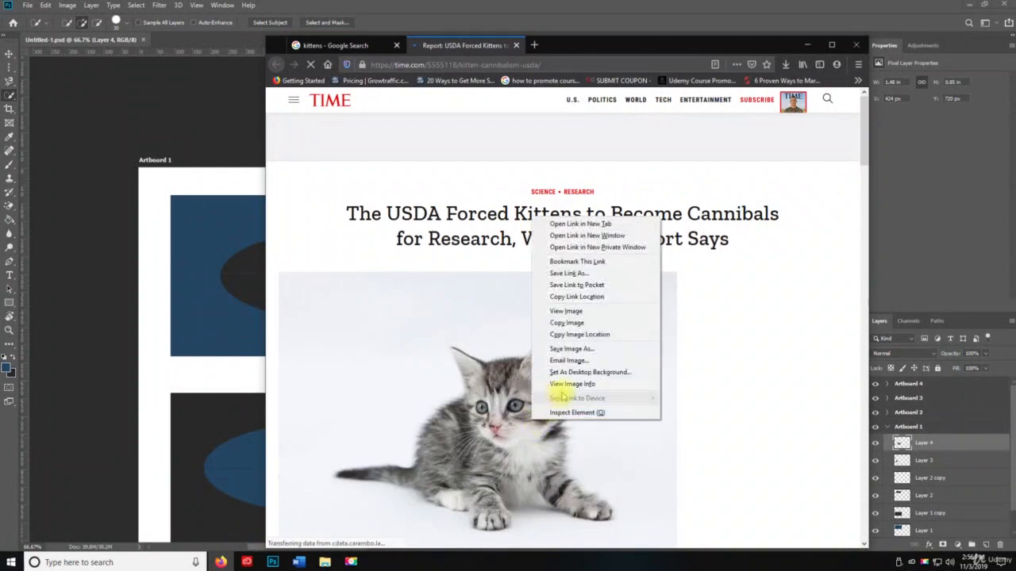
pyautogui.click(571, 349)
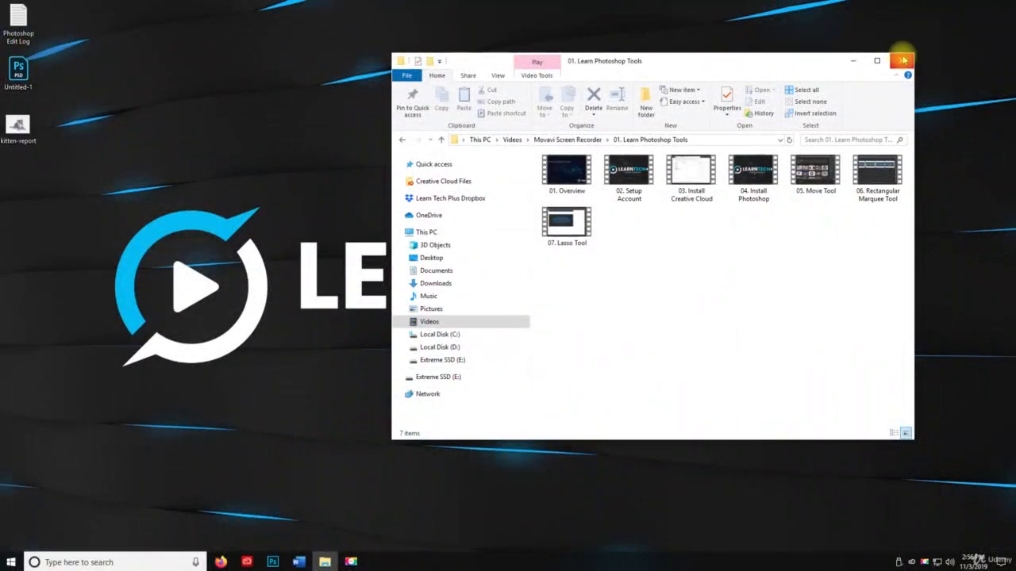
# Open the saved kitten report file with Adobe Photoshop from its right-click menu.
pyautogui.rightClick(18, 127)
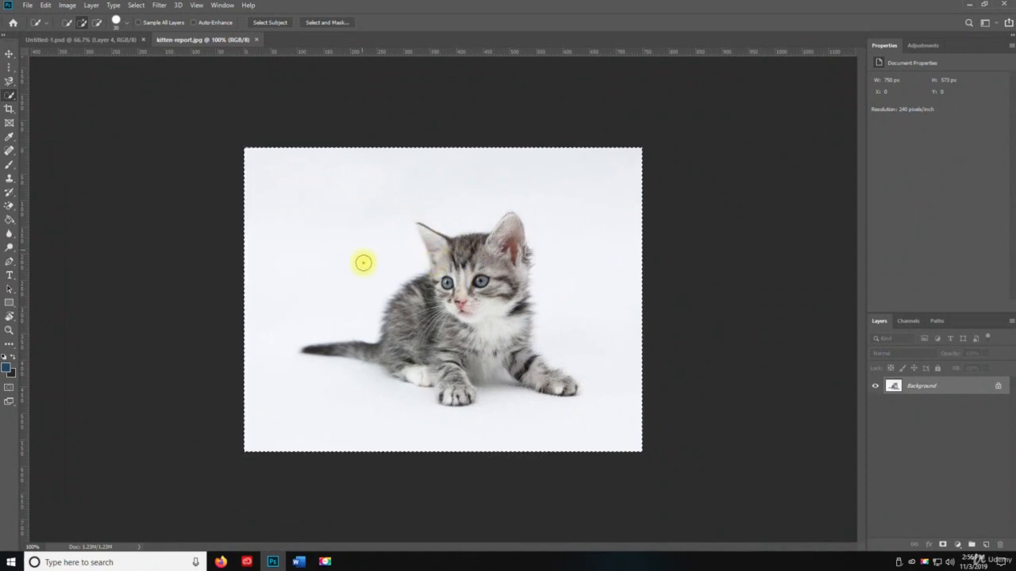
pyautogui.moveTo(413, 261)
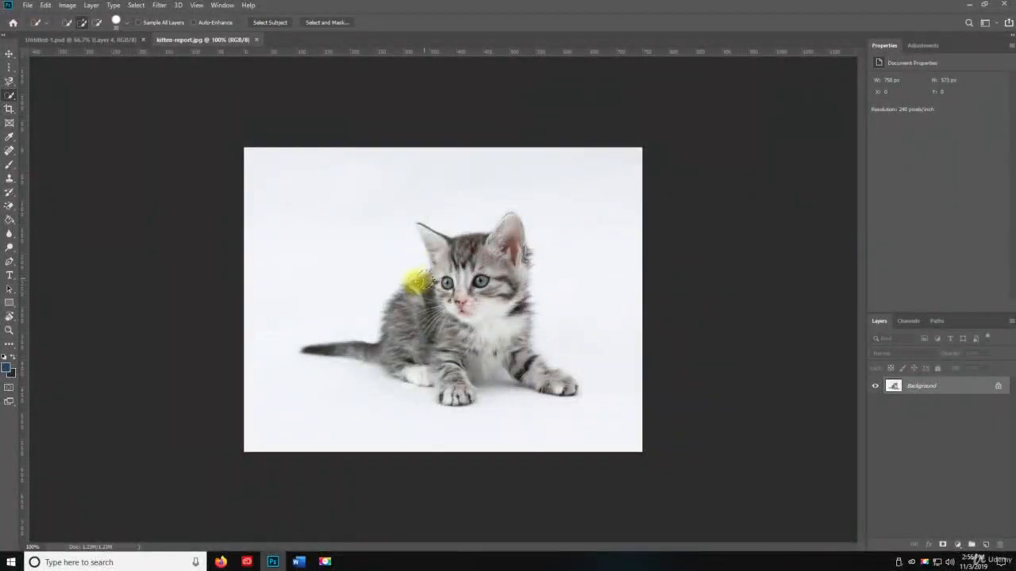
# Quick-select the kitten's body, tail, head and ears away from the white background.
pyautogui.moveTo(421, 278); pyautogui.dragTo(327, 355)
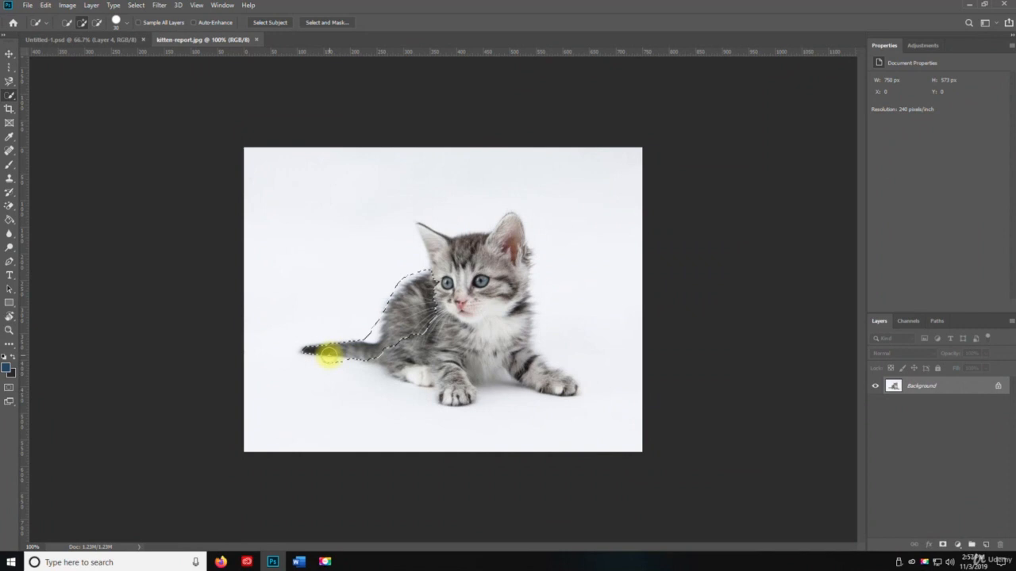
pyautogui.moveTo(330, 357); pyautogui.dragTo(505, 372)
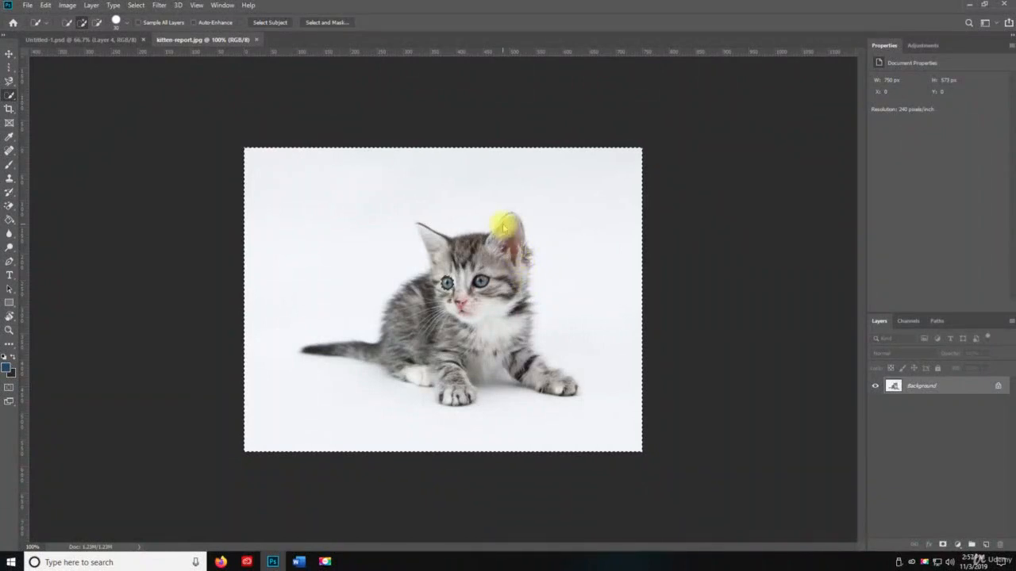
pyautogui.moveTo(505, 225); pyautogui.dragTo(516, 254)
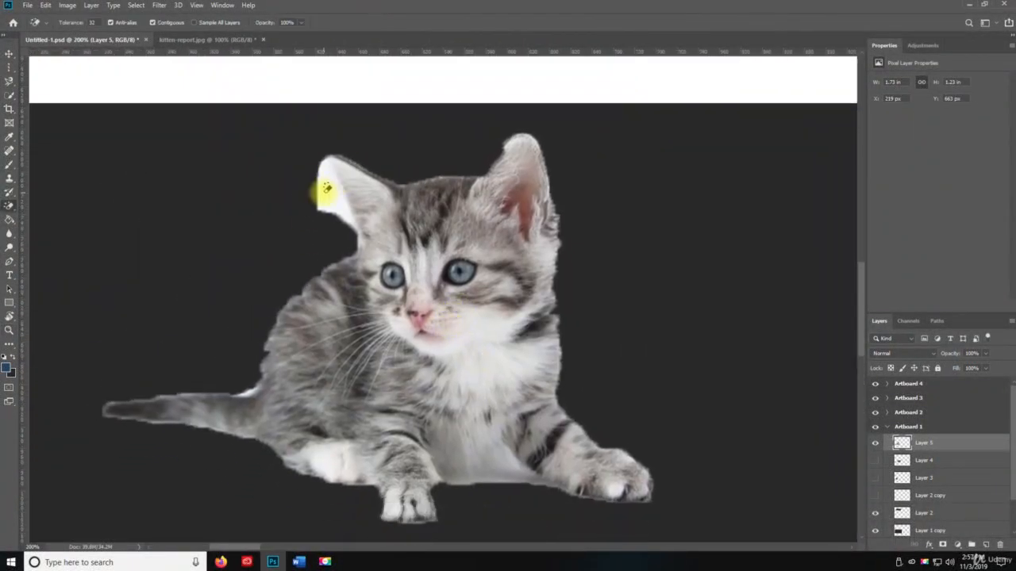
# Erase the leftover white patch beside the kitten's ear with the Magic Eraser.
pyautogui.click(9, 206)
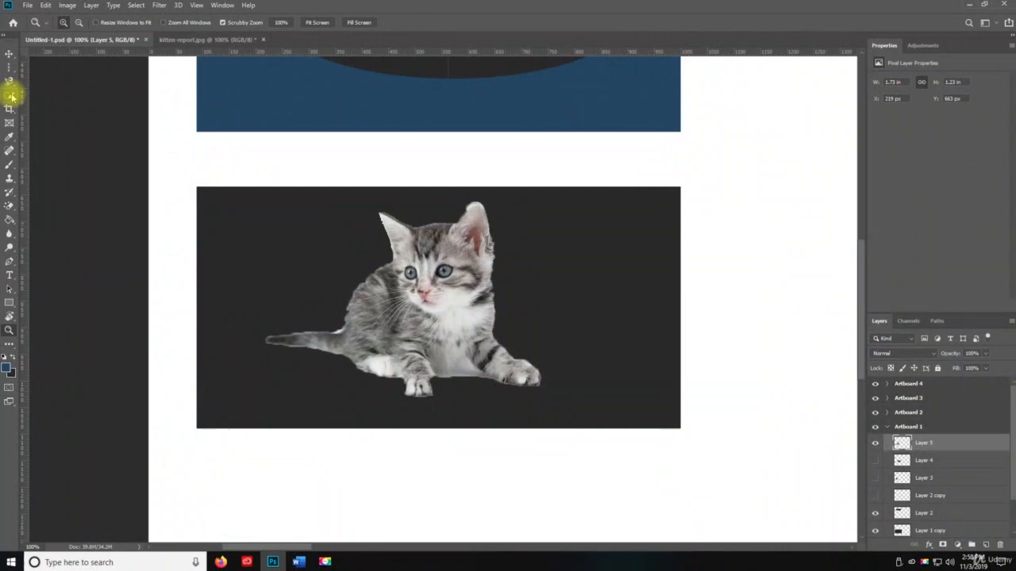
# Magic Wand-select similarly coloured fur on the kitten layer, then clear the selection.
pyautogui.click(9, 80)
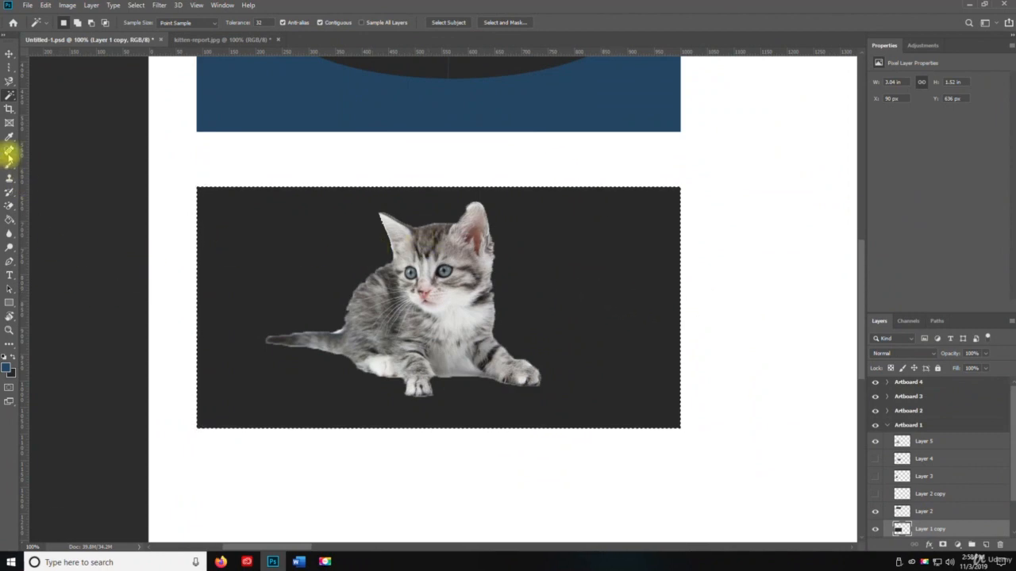
pyautogui.click(389, 301)
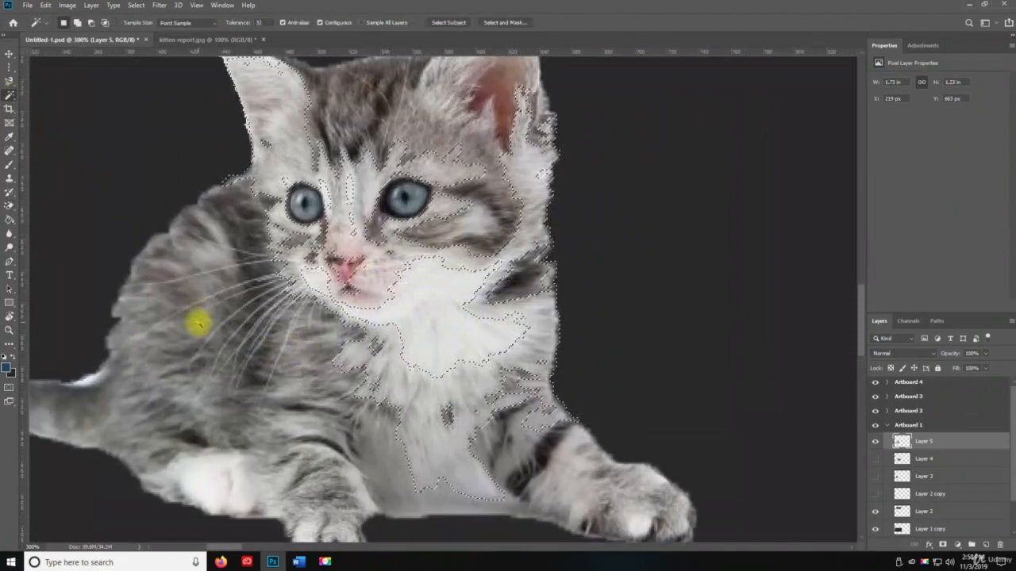
pyautogui.click(330, 326)
pyautogui.write('10')
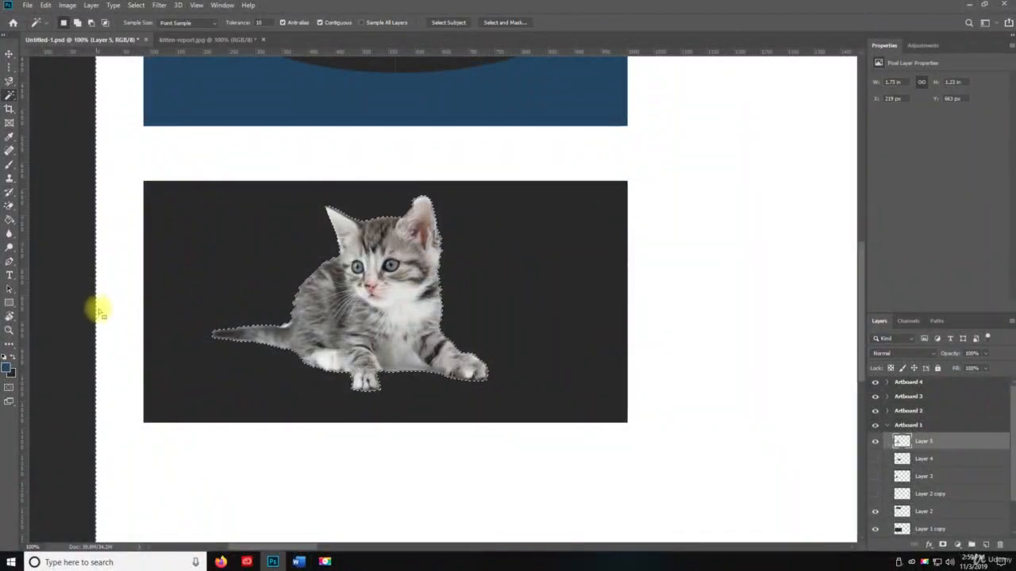
pyautogui.press('Ctrl+D')
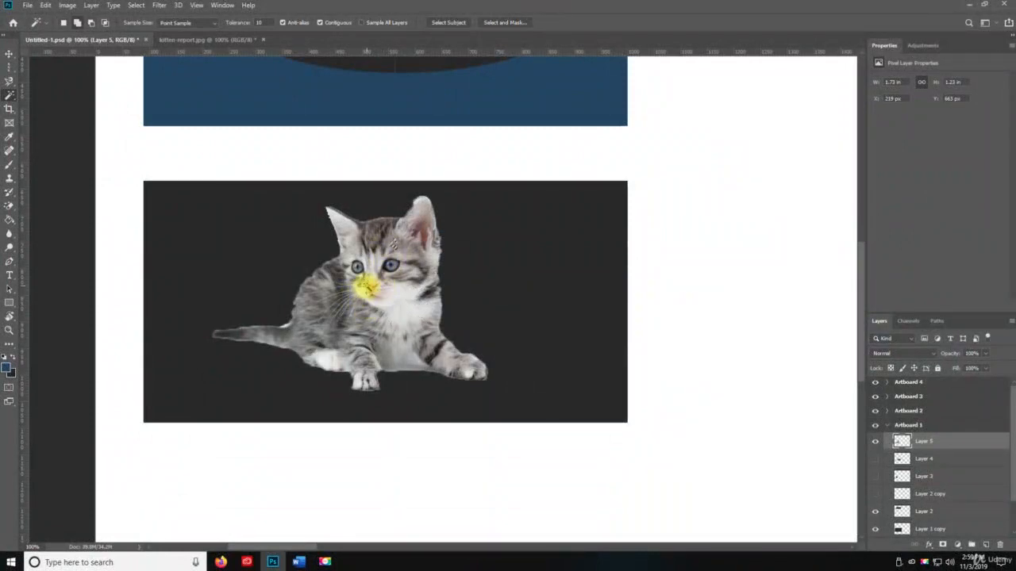
# Magic Wand-select the fur around the kitten's nose and further fur areas.
pyautogui.click(397, 310)
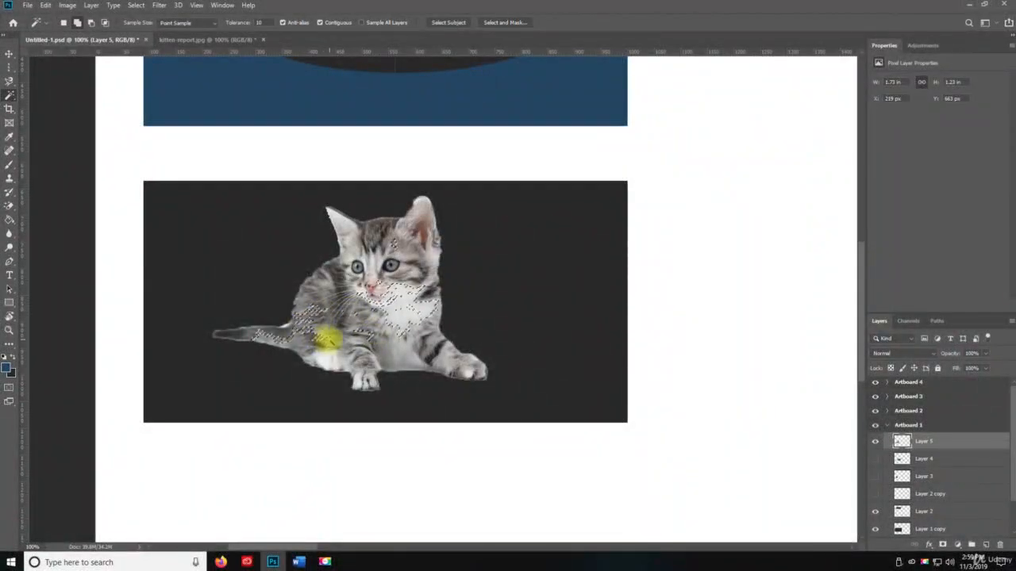
pyautogui.moveTo(330, 340); pyautogui.dragTo(460, 371)
pyautogui.write('50')
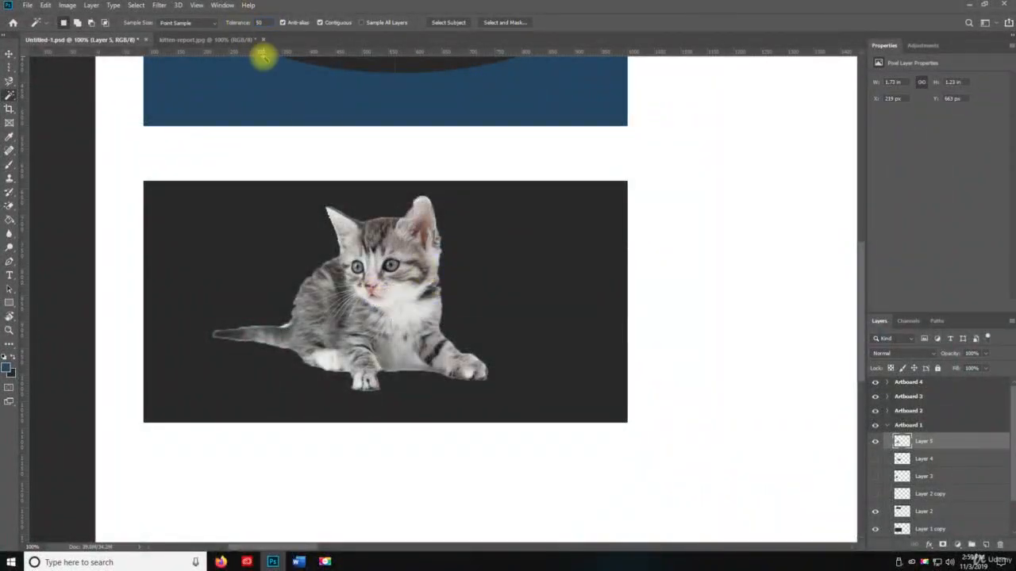
pyautogui.click(334, 305)
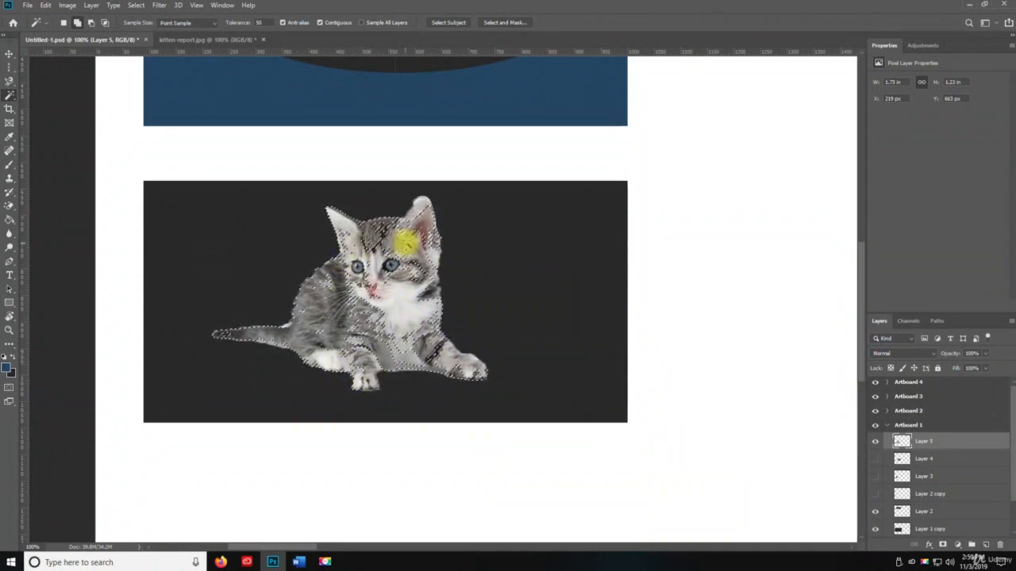
# Cut the selected fur out of the kitten and paste it back as a new layer.
pyautogui.press('ctrl+x')
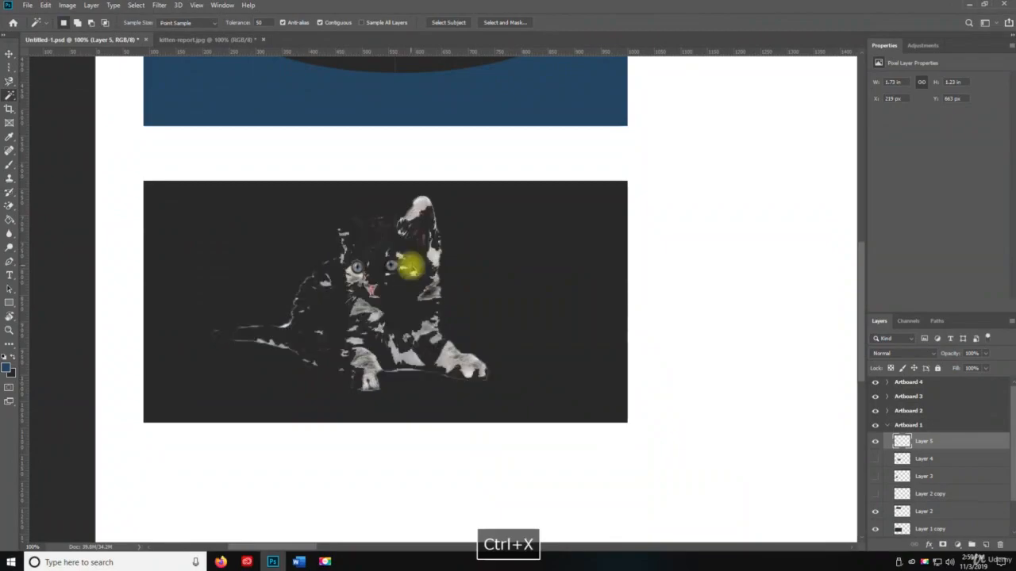
pyautogui.press('ctrl+v')
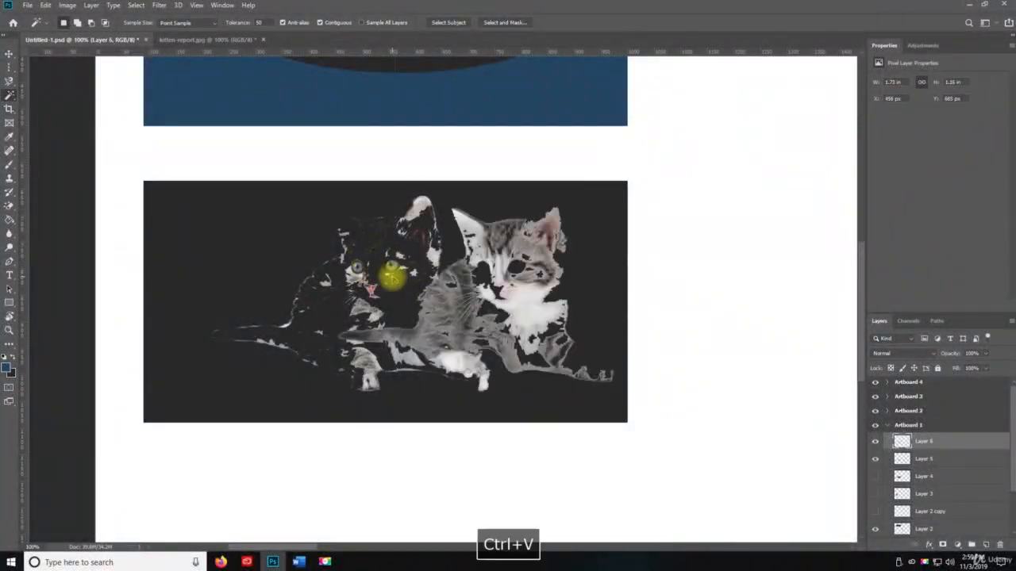